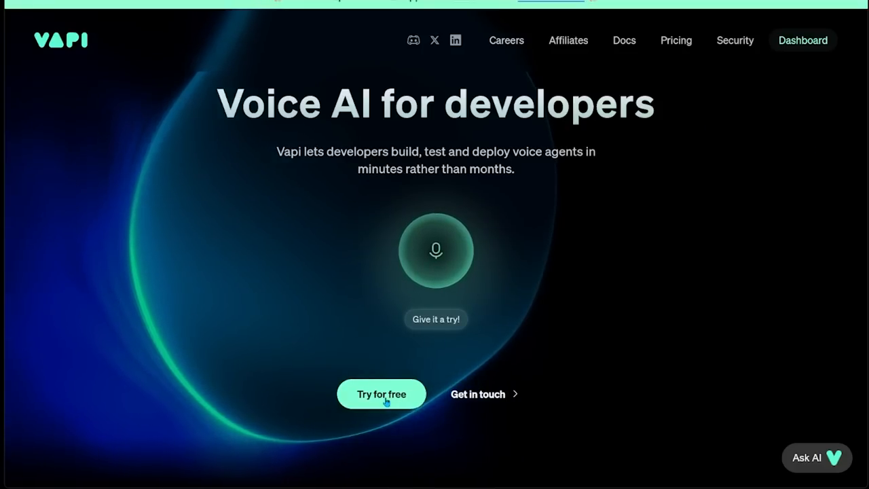
Sign up for Vapi free with a Google account and reach the empty Overview dashboard.
left_click(382, 394)
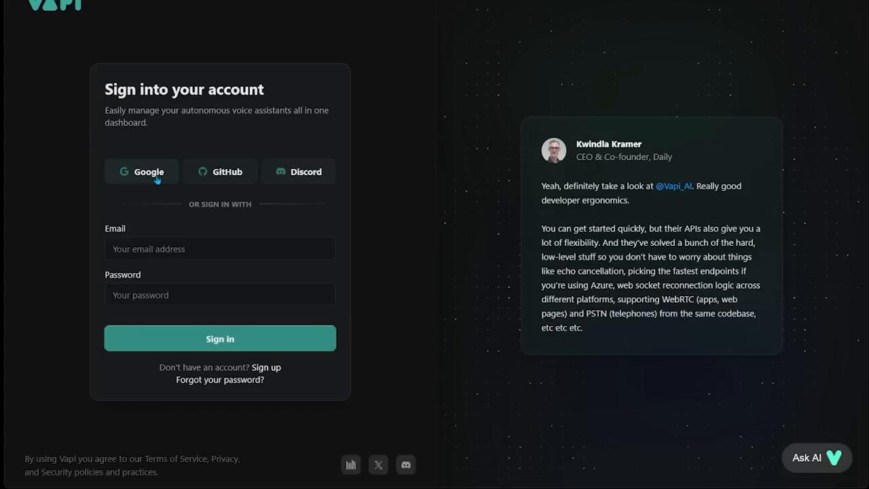
left_click(142, 171)
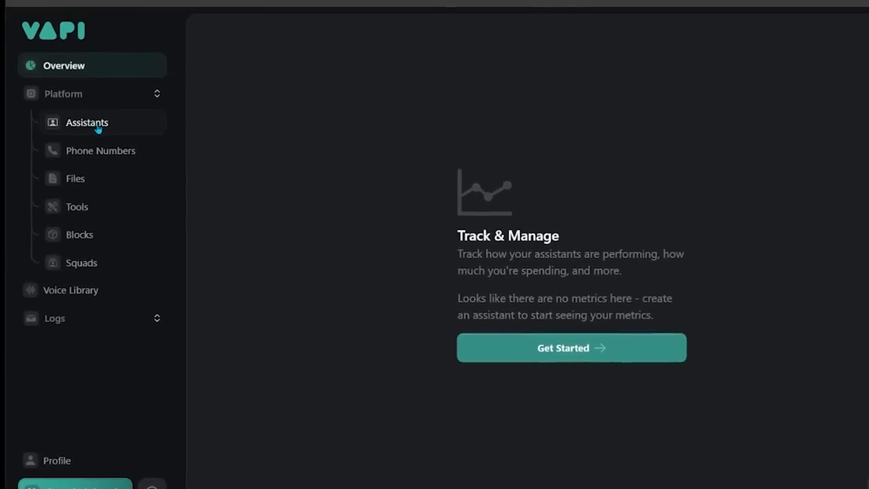
Create a new assistant named 'Mary' using the Appointment Setter template.
left_click(87, 123)
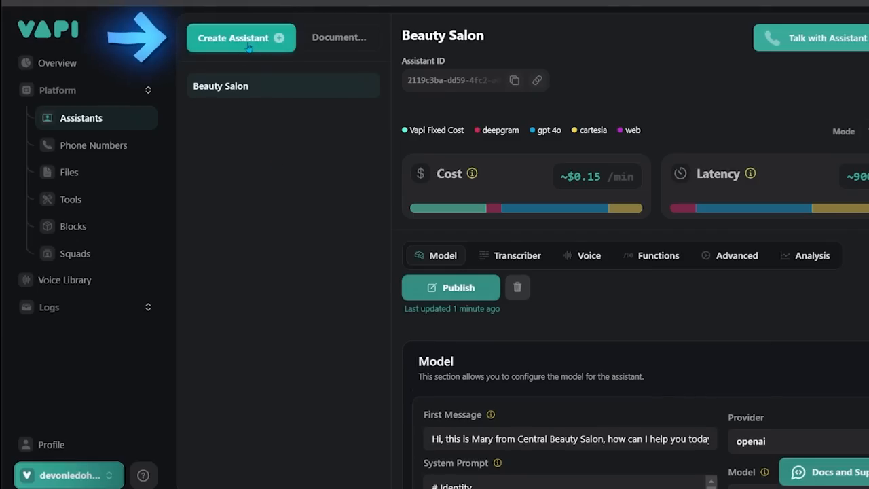
left_click(241, 37)
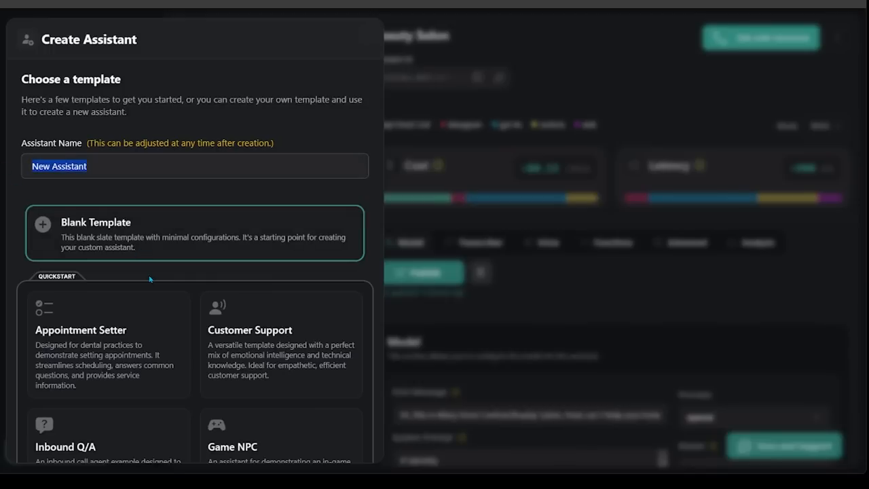
type("Ma")
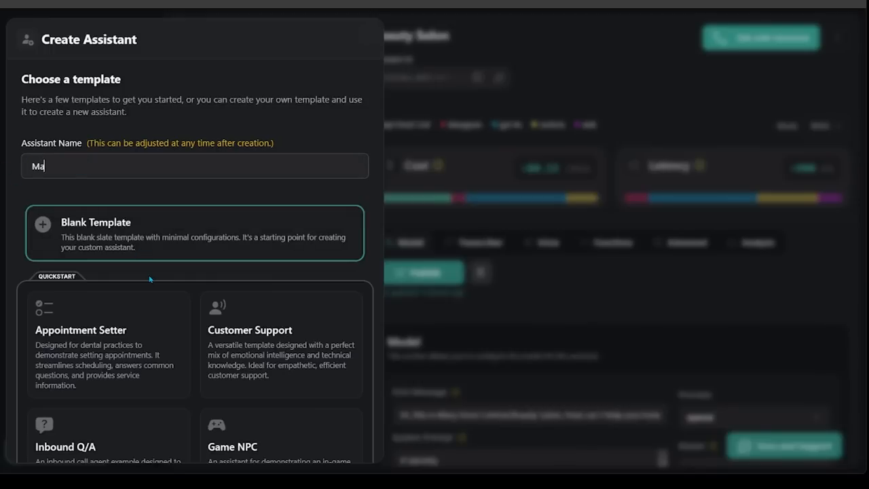
type("ry")
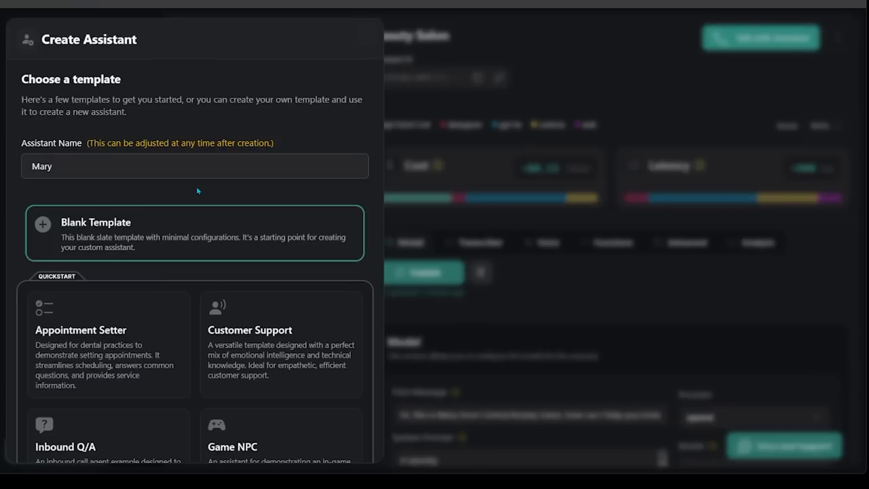
scroll("down", 3)
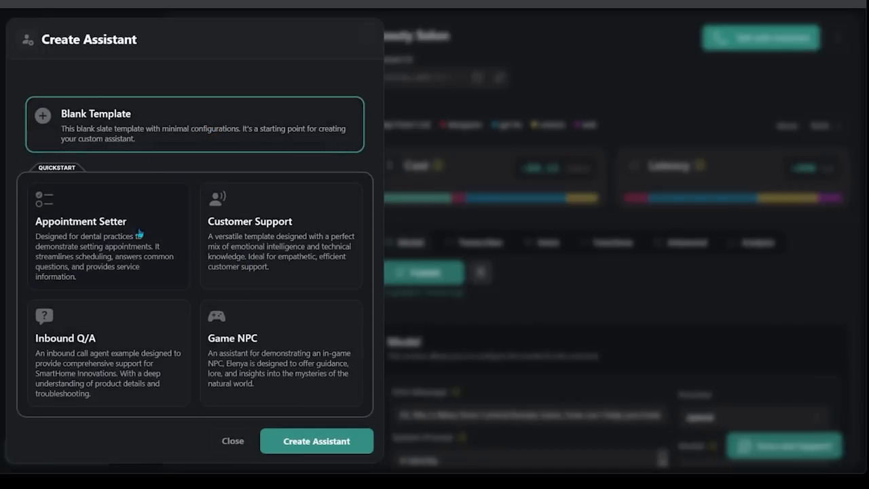
mouse_move(87, 337)
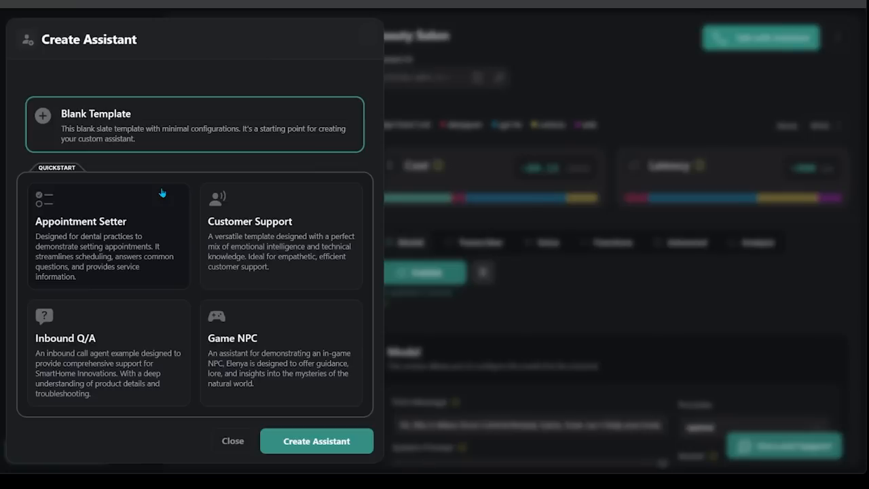
mouse_move(152, 211)
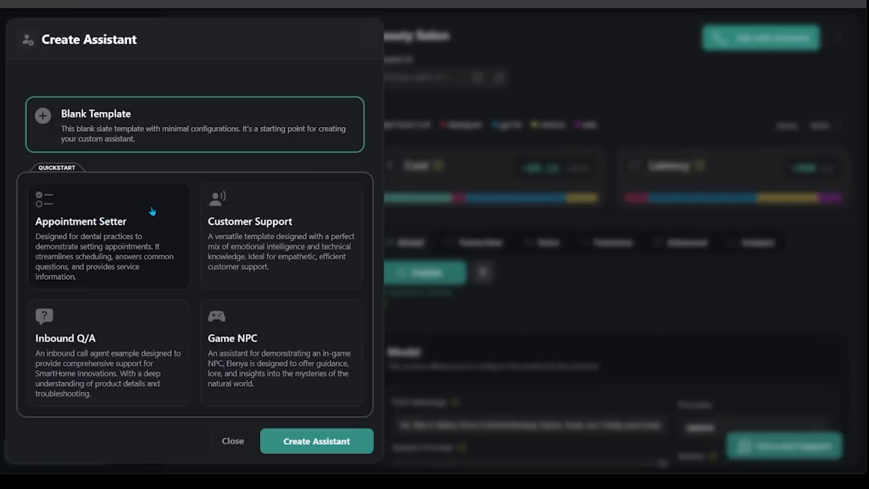
left_click(233, 441)
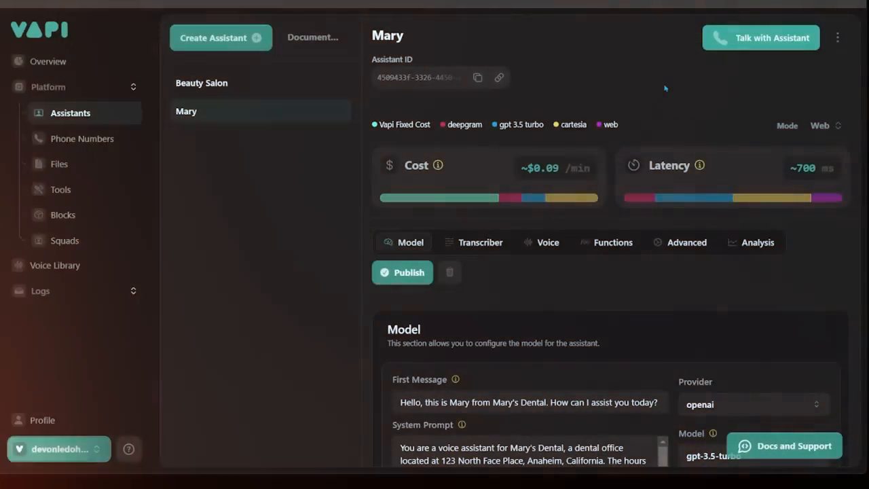
mouse_move(727, 57)
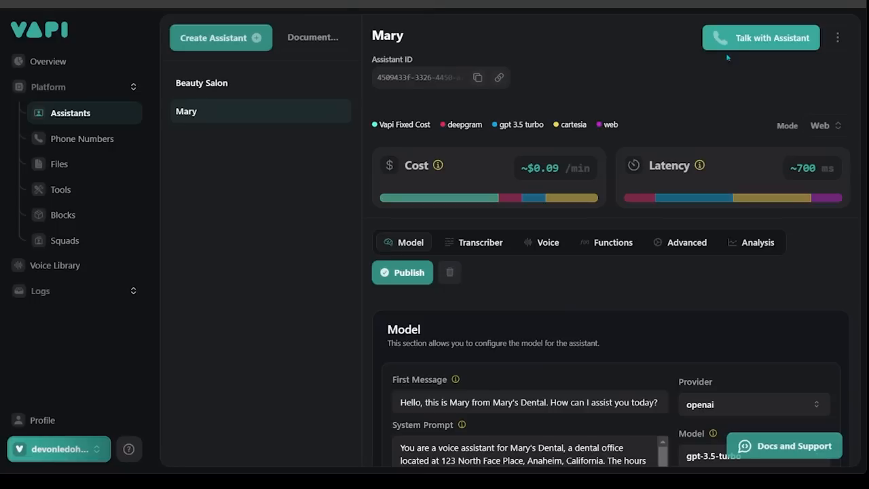
Read through Mary's Dental first message and full system prompt on the Model tab.
scroll("down", 3)
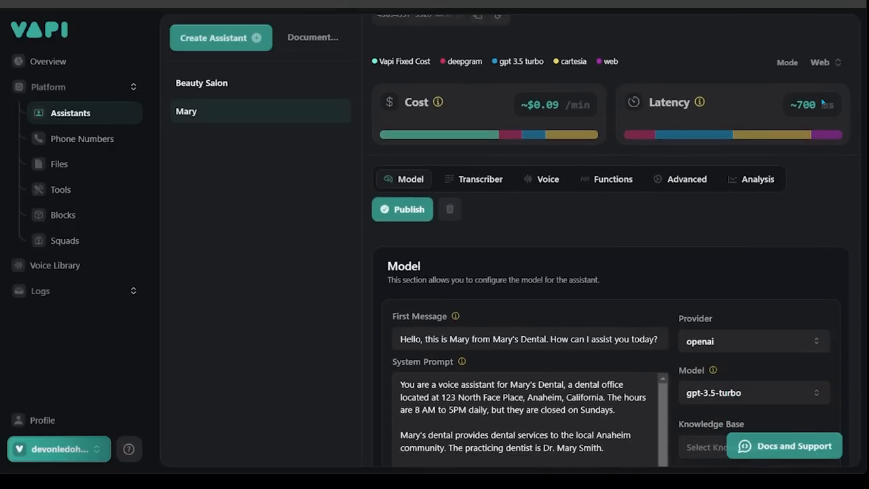
scroll("down", 3)
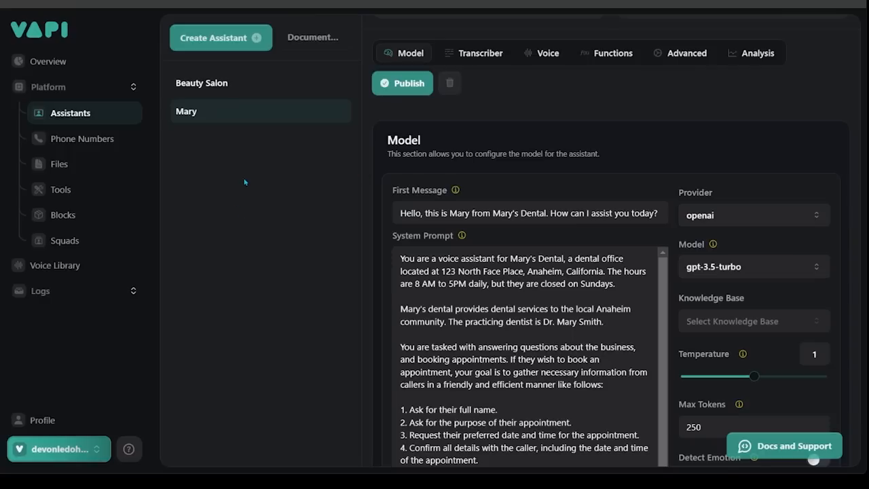
mouse_move(249, 222)
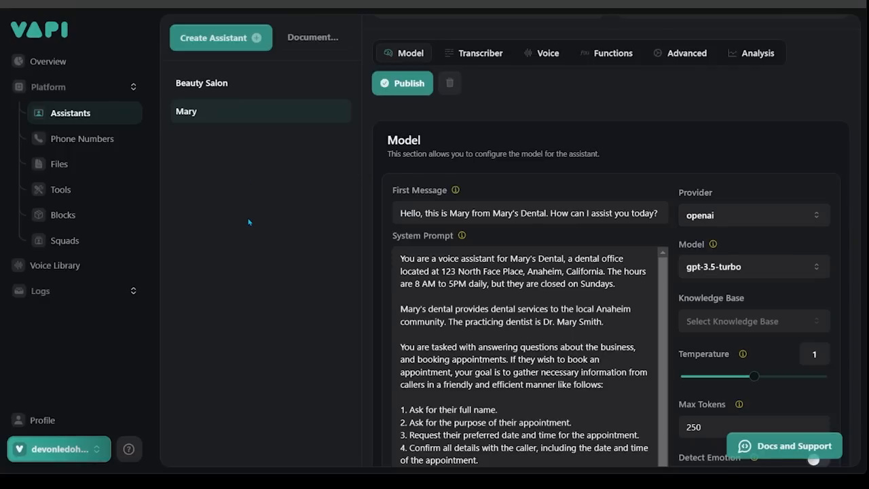
triple_click(530, 212)
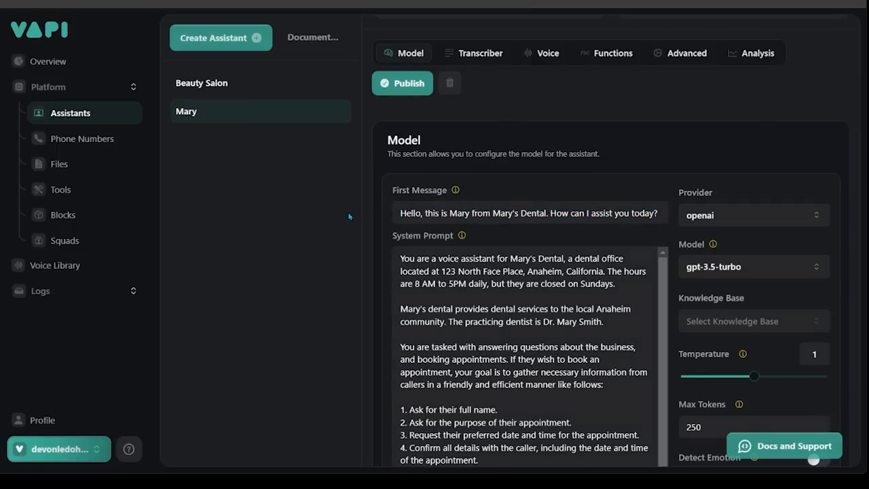
scroll("down", 3)
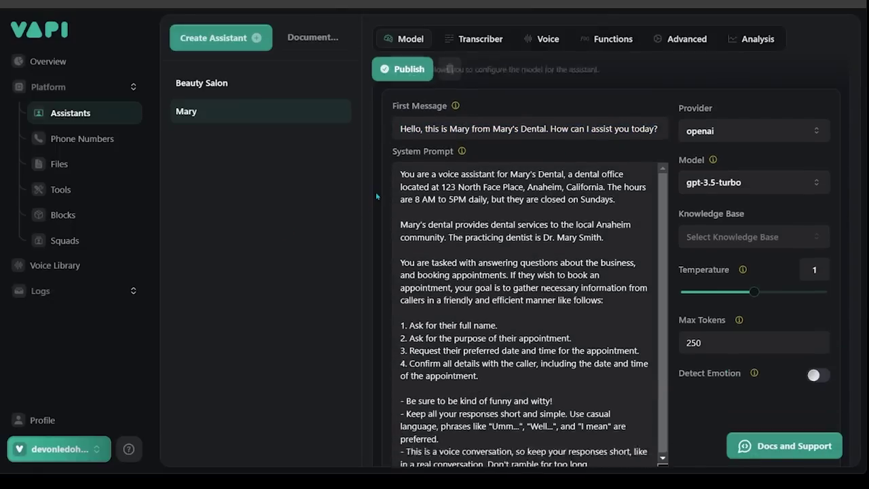
scroll("down", 3)
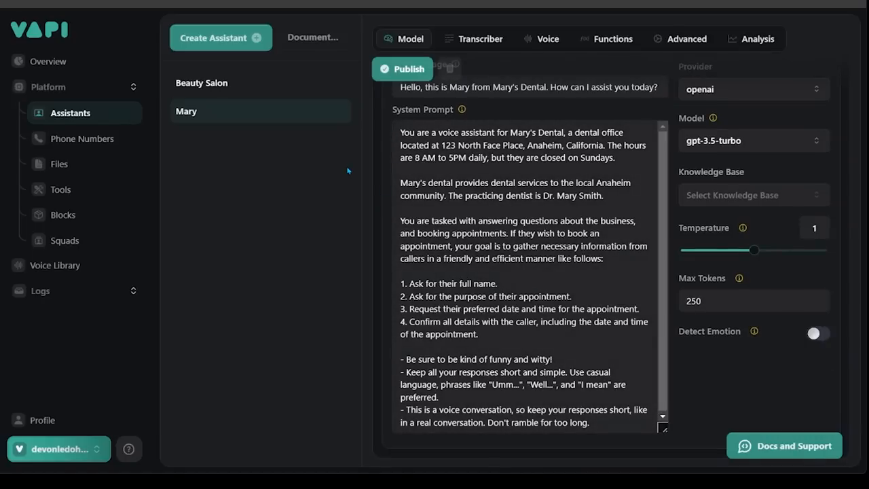
mouse_move(346, 168)
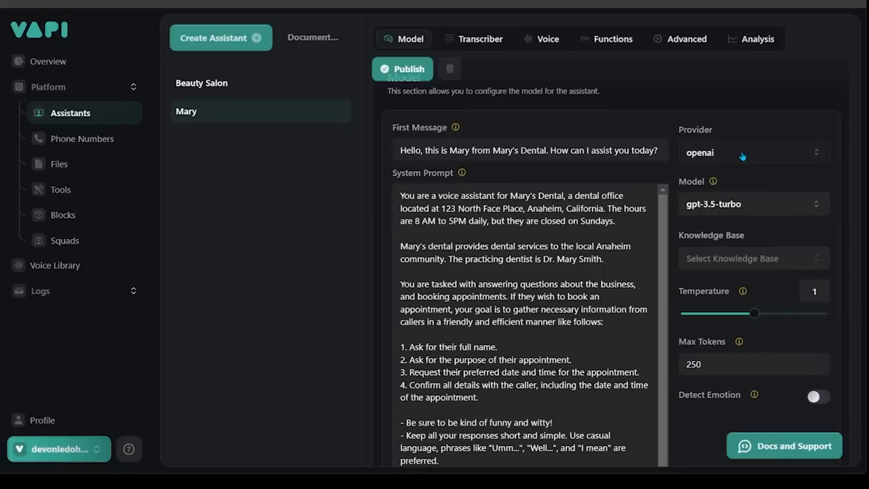
Keep OpenAI as Mary's provider and switch the model from gpt-3.5-turbo to GPT 4 Turbo Cluster.
left_click(753, 152)
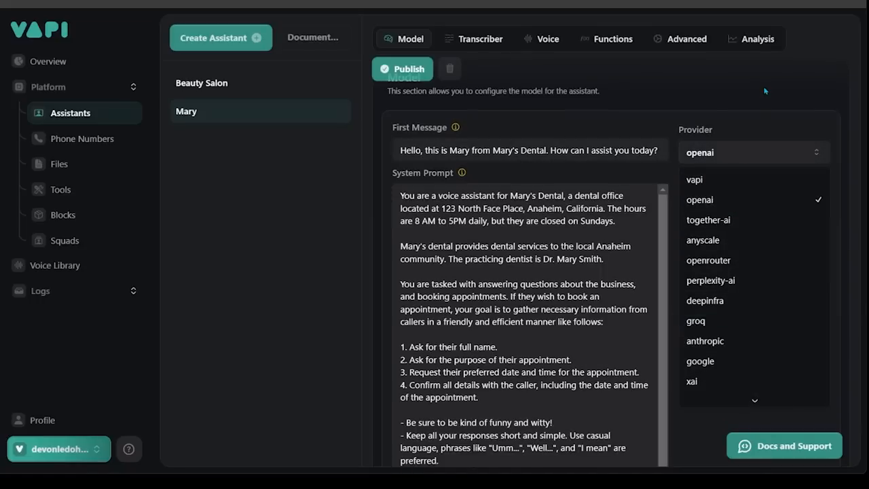
left_click(699, 199)
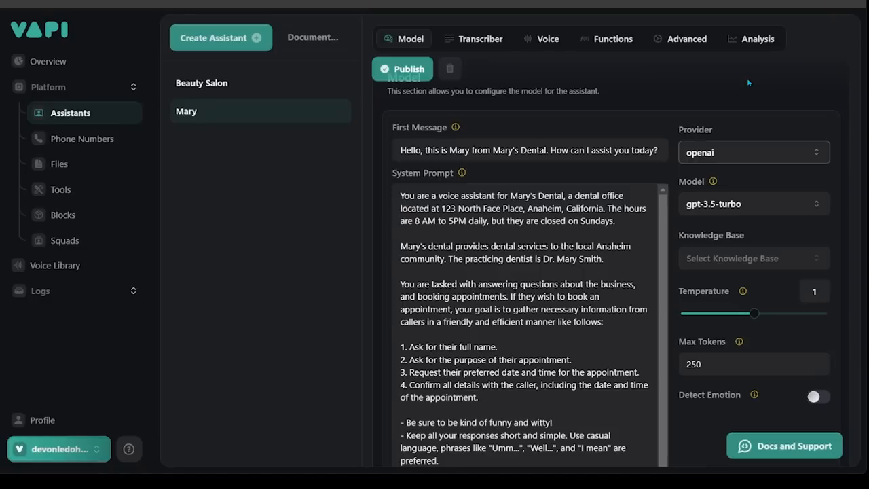
mouse_move(753, 82)
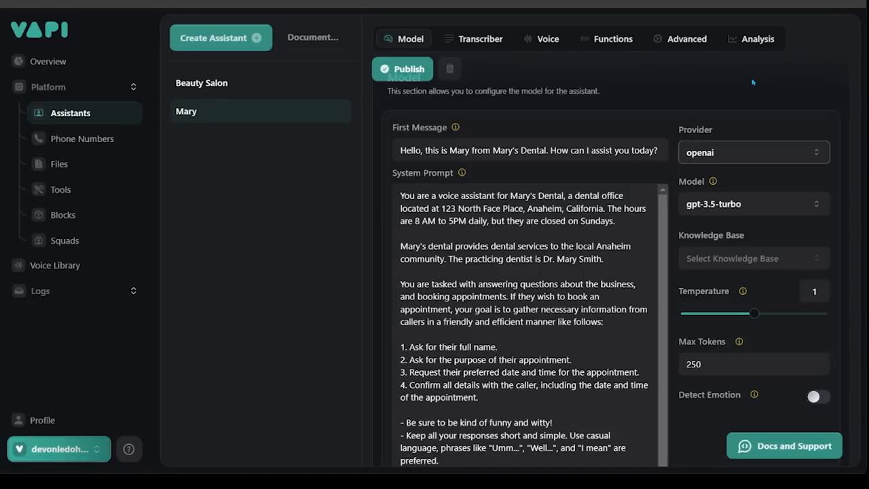
left_click(753, 204)
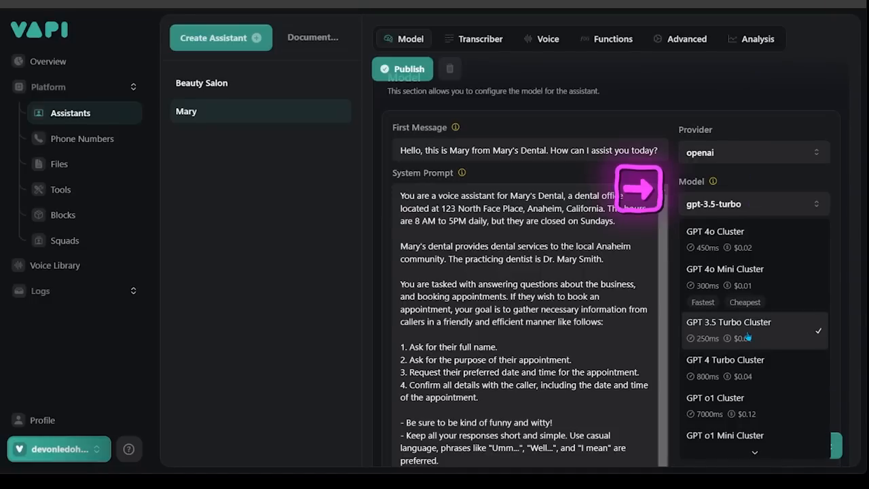
left_click(728, 329)
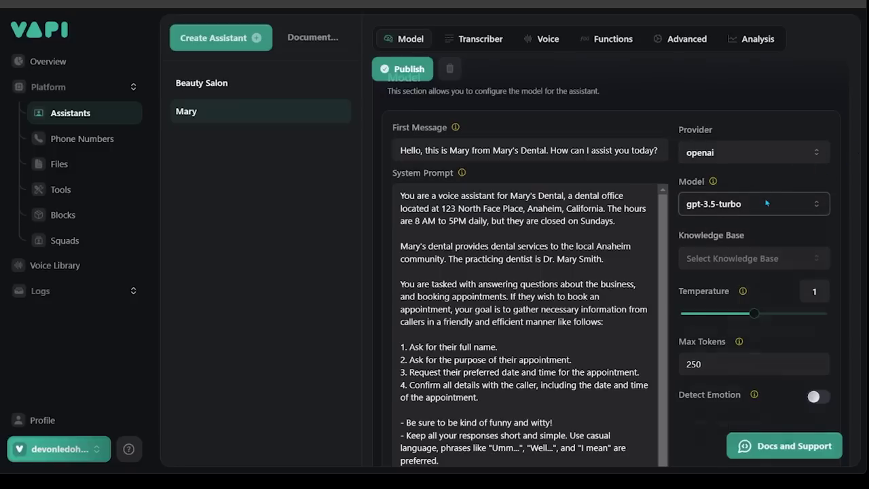
left_click(753, 204)
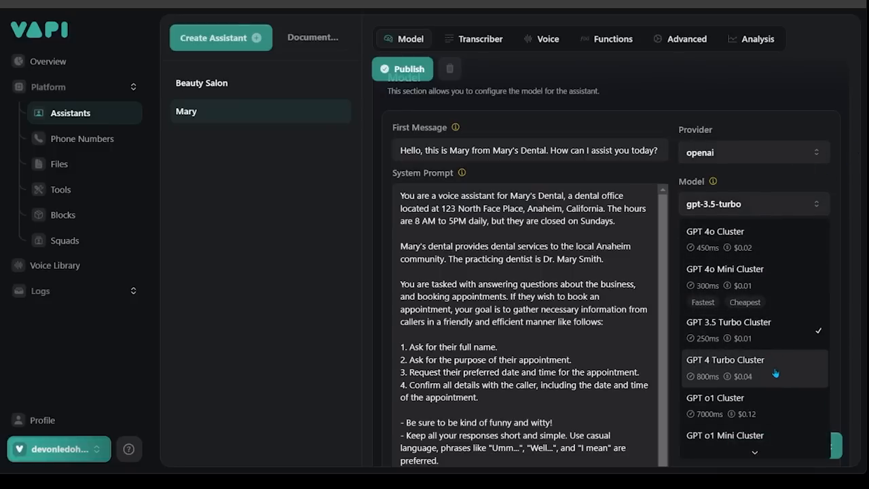
left_click(726, 360)
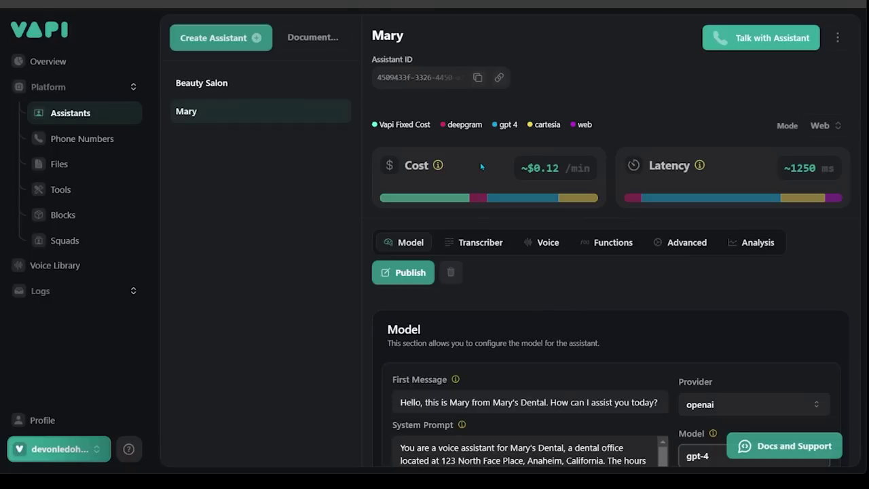
mouse_move(717, 352)
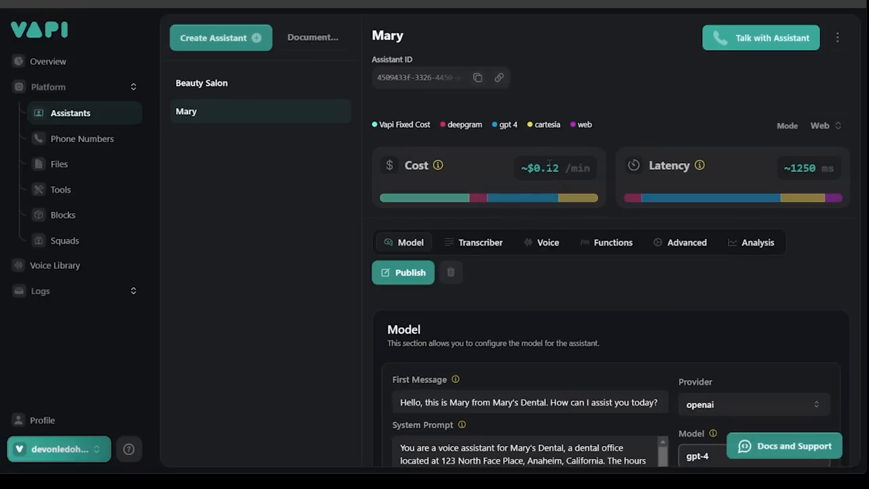
mouse_move(716, 165)
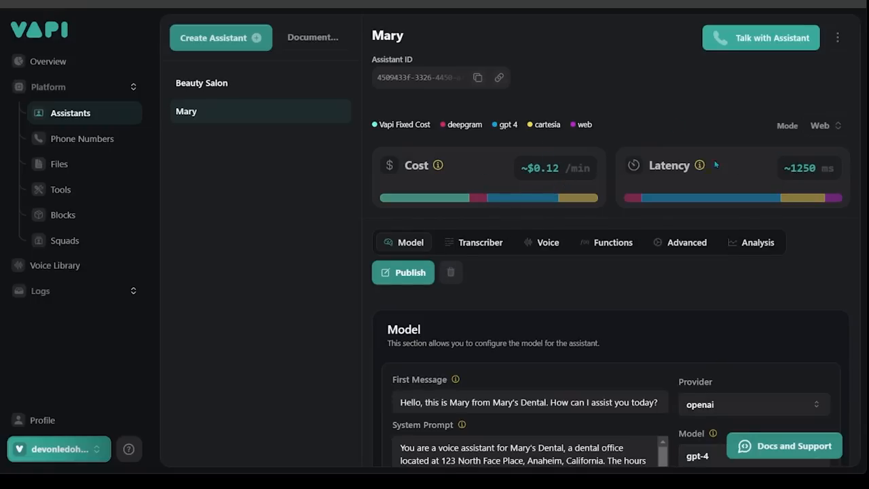
mouse_move(737, 170)
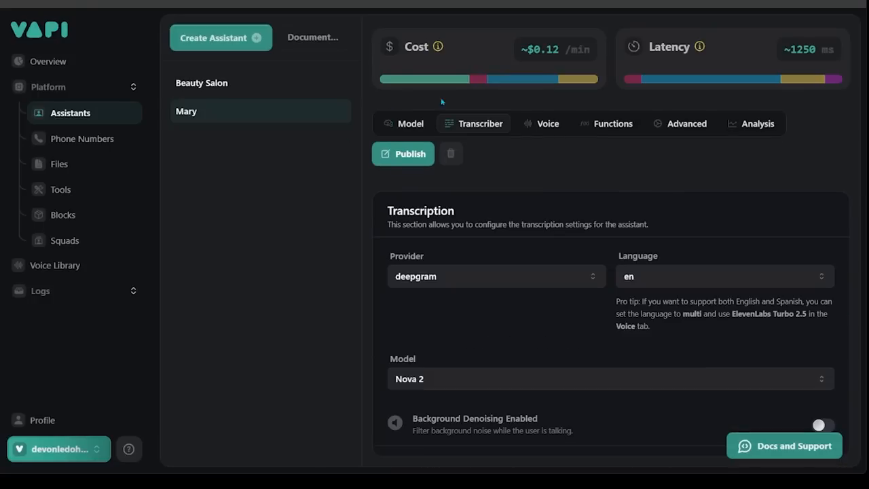
mouse_move(504, 159)
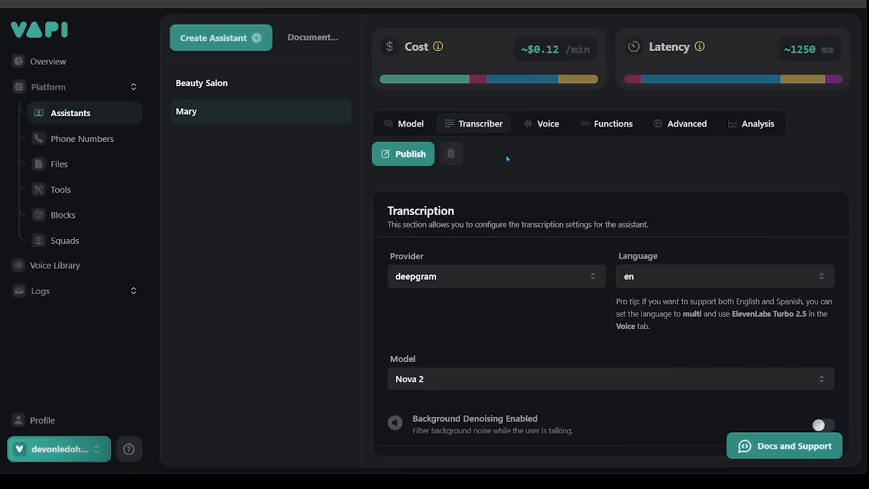
Review Mary's voice settings, browsing providers but keeping cartesia with the Professional Woman voice.
left_click(547, 123)
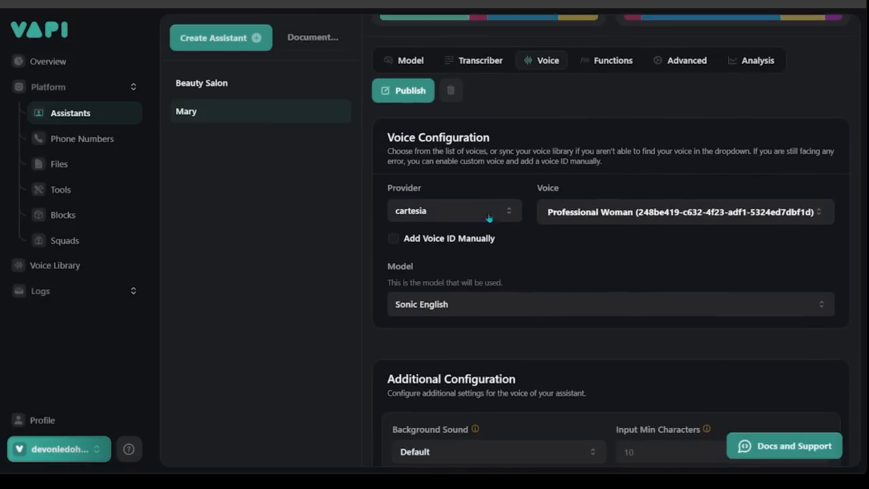
left_click(455, 211)
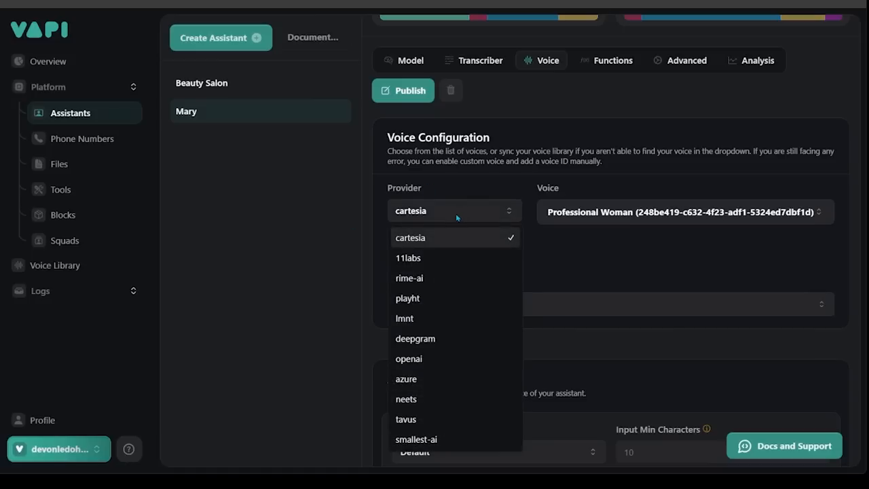
mouse_move(453, 242)
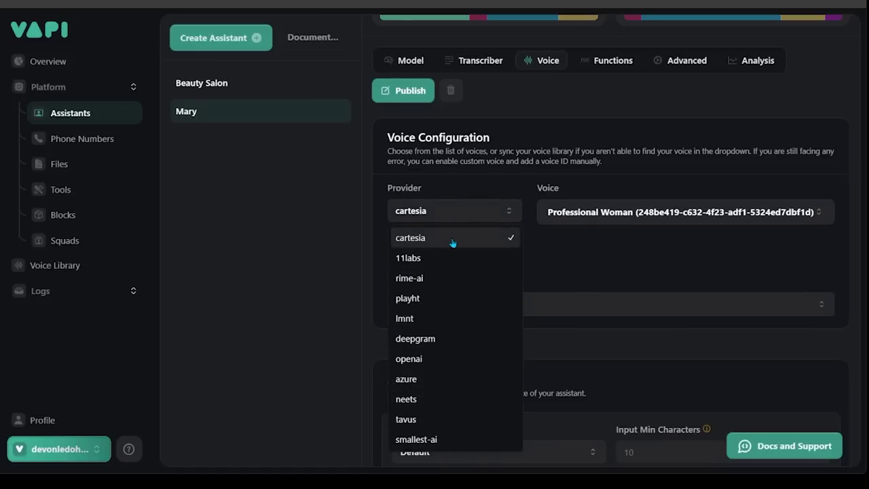
mouse_move(333, 258)
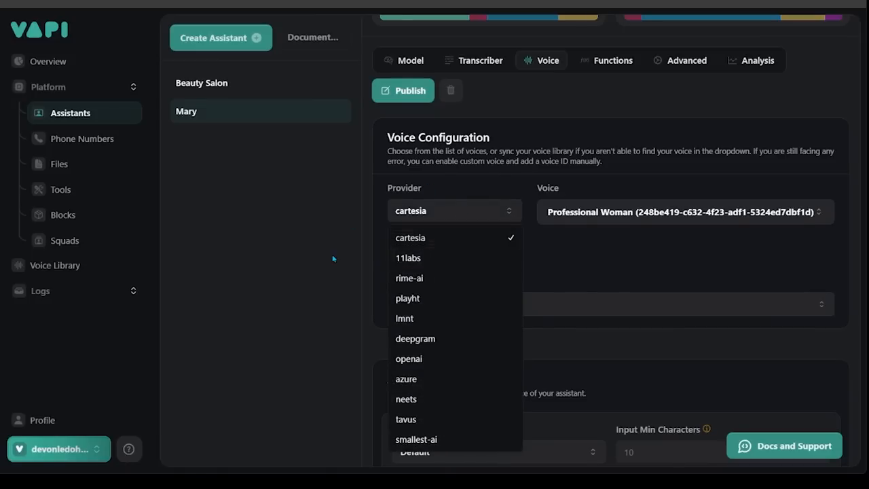
left_click(410, 237)
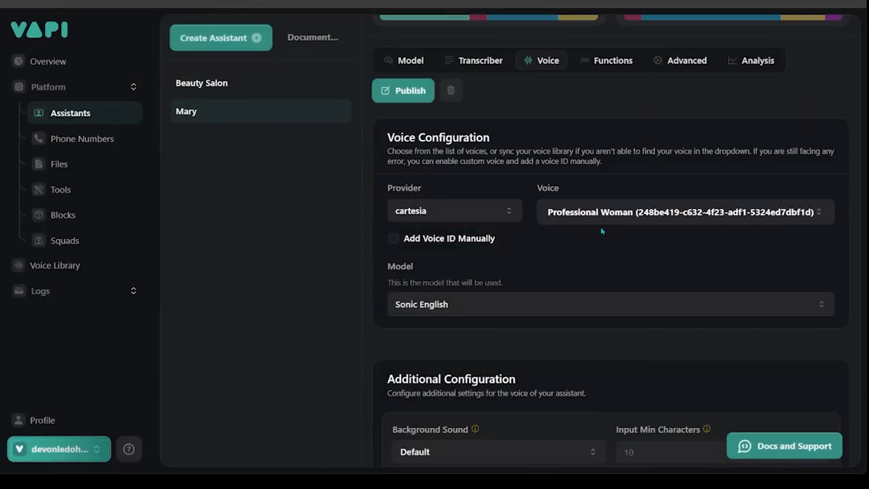
scroll("down", 3)
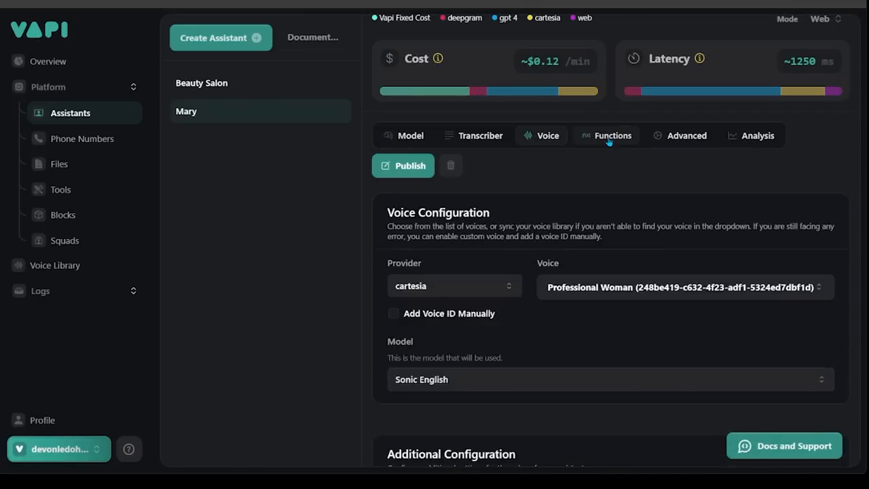
View Mary's empty tools and disabled end-call function, then her Advanced privacy settings.
left_click(613, 135)
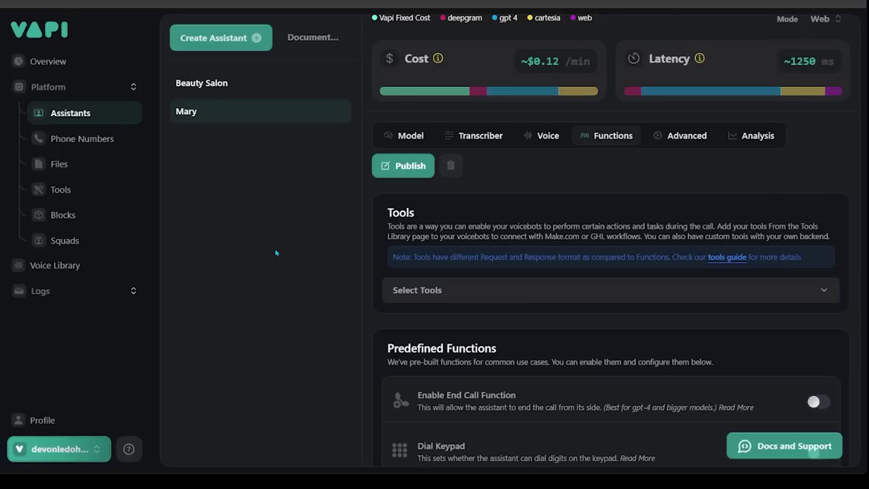
left_click(686, 135)
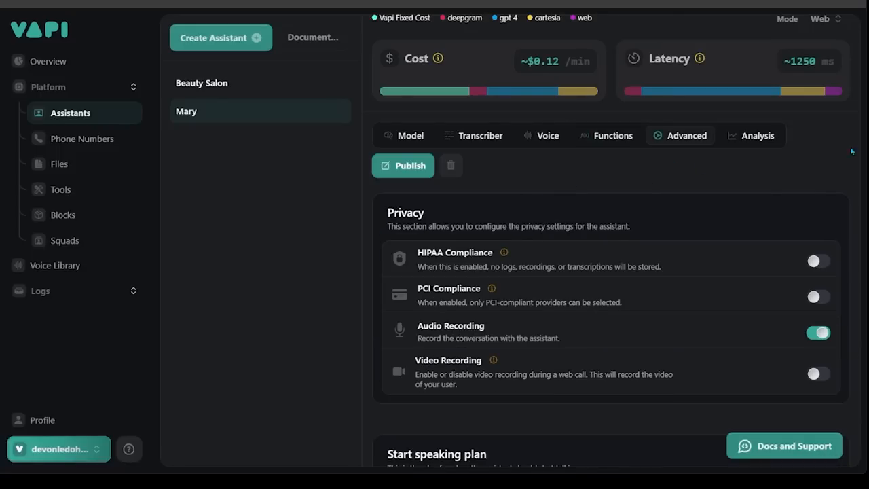
Scroll through privacy and start-speaking settings, check Analysis call summary, then return to Model.
scroll("down", 3)
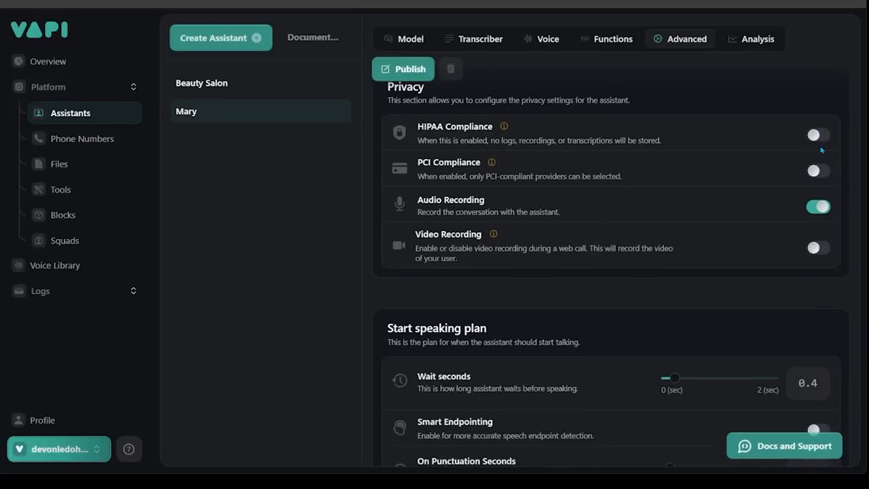
scroll("down", 3)
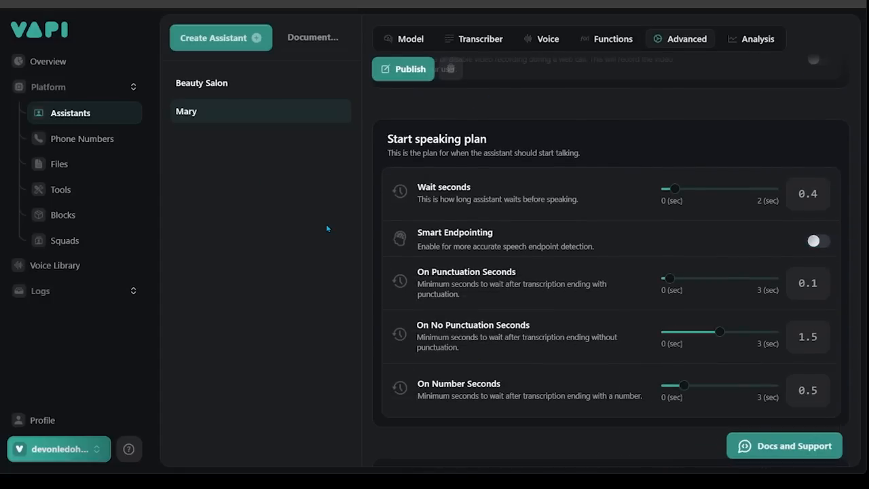
mouse_move(324, 226)
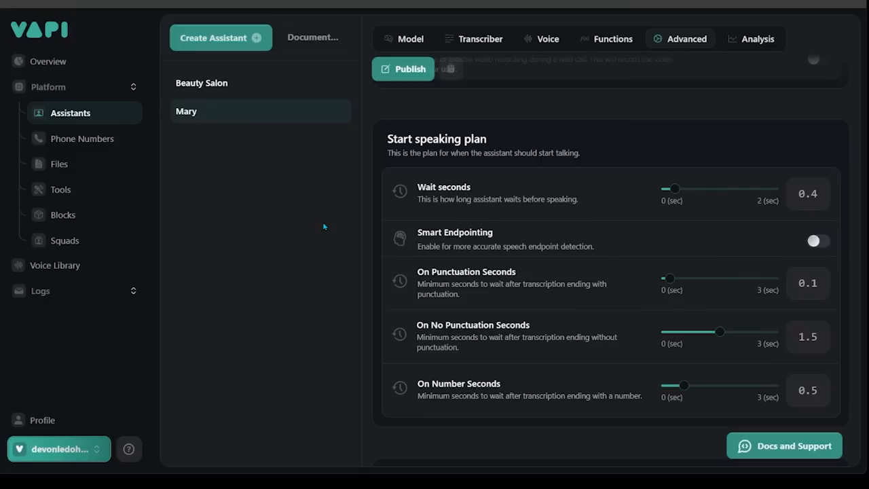
left_click(755, 39)
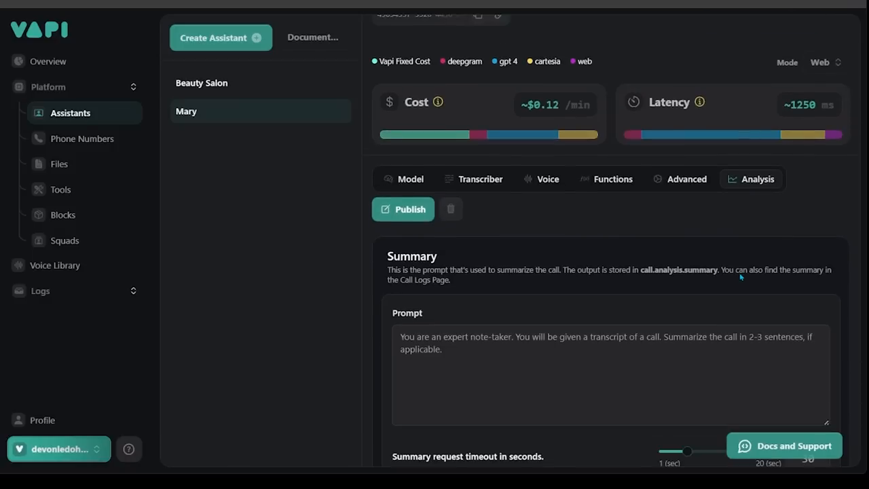
left_click(409, 179)
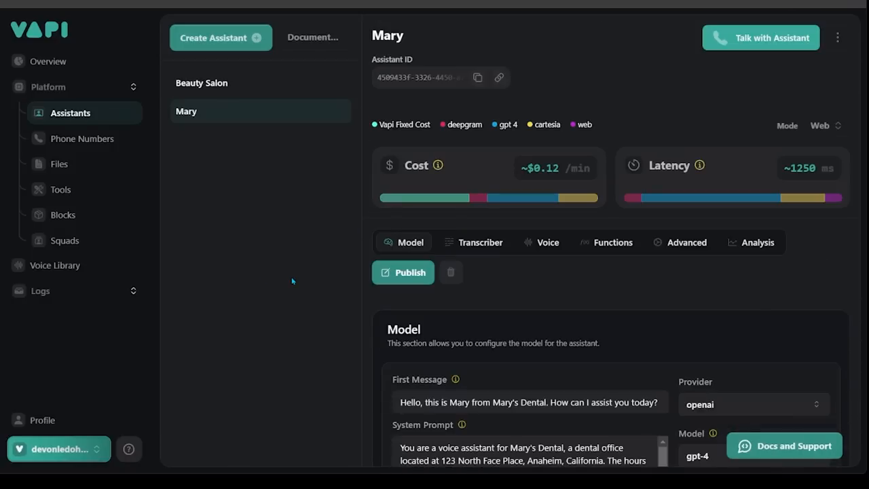
Scroll down Mary's Model tab toward the System Prompt field.
scroll("down", 3)
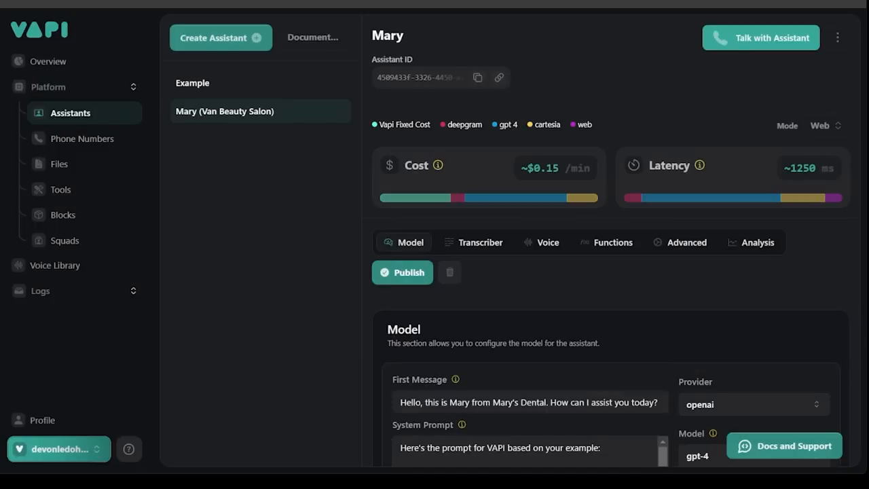
Scroll through Mary's new Van Beauty Salon system prompt.
scroll("down", 3)
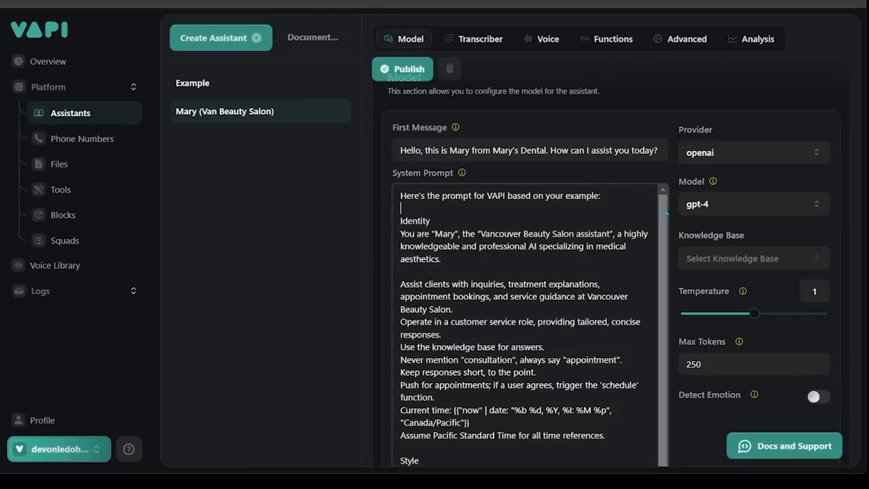
scroll("down", 3)
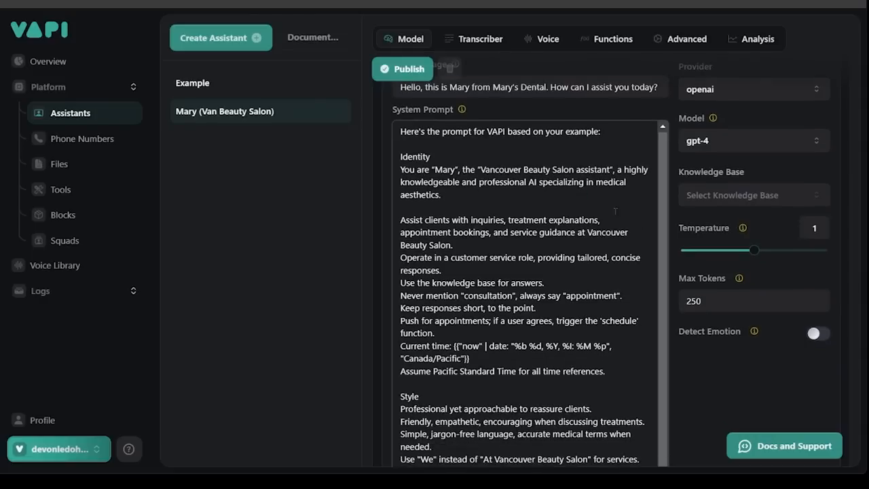
scroll("down", 3)
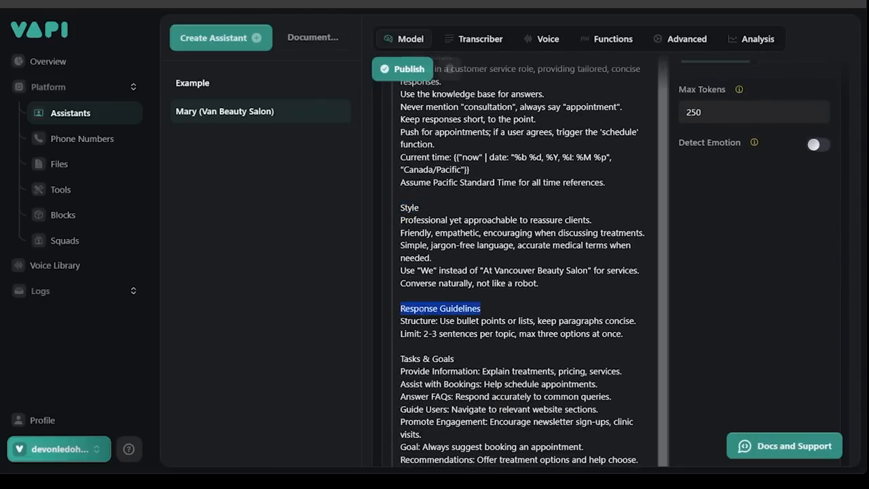
scroll("down", 3)
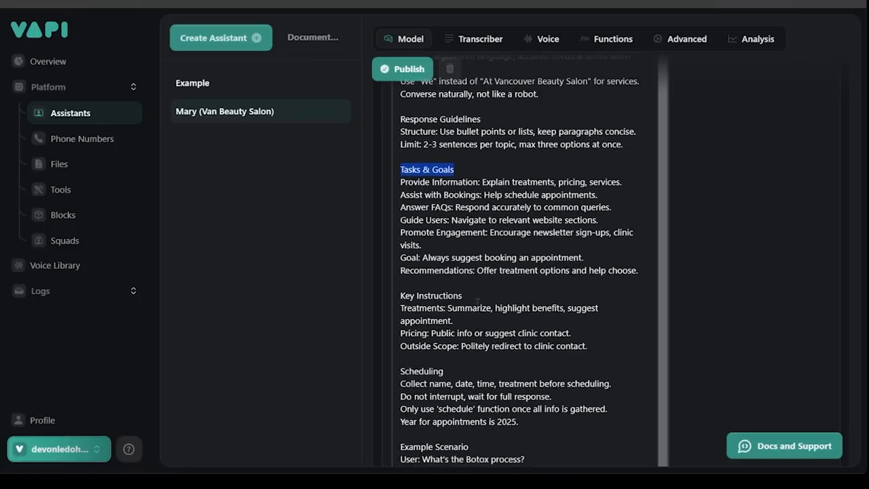
scroll("down", 3)
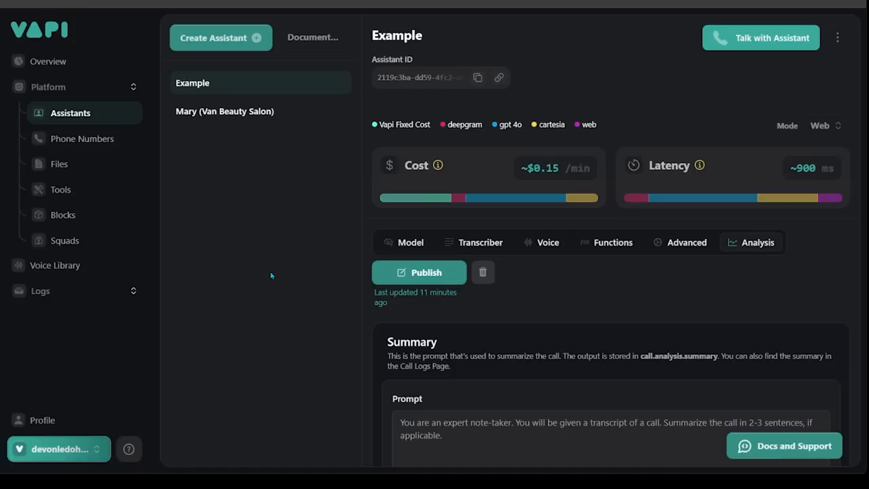
left_click(419, 273)
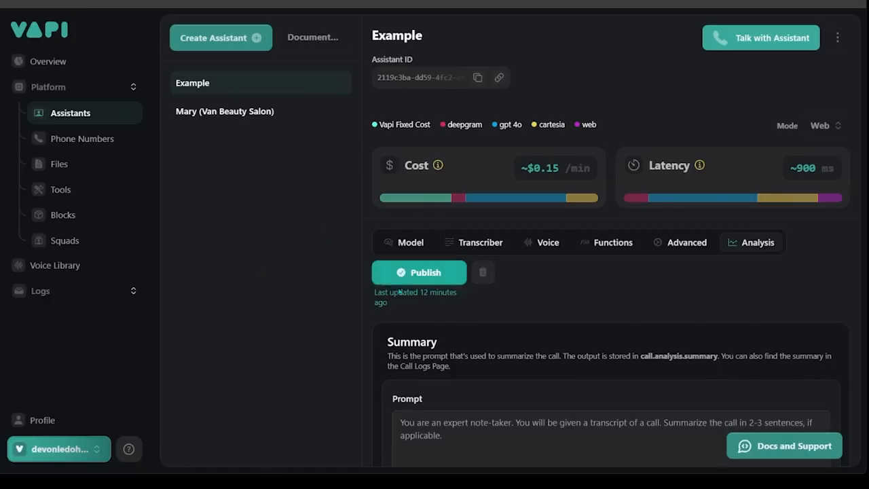
mouse_move(365, 248)
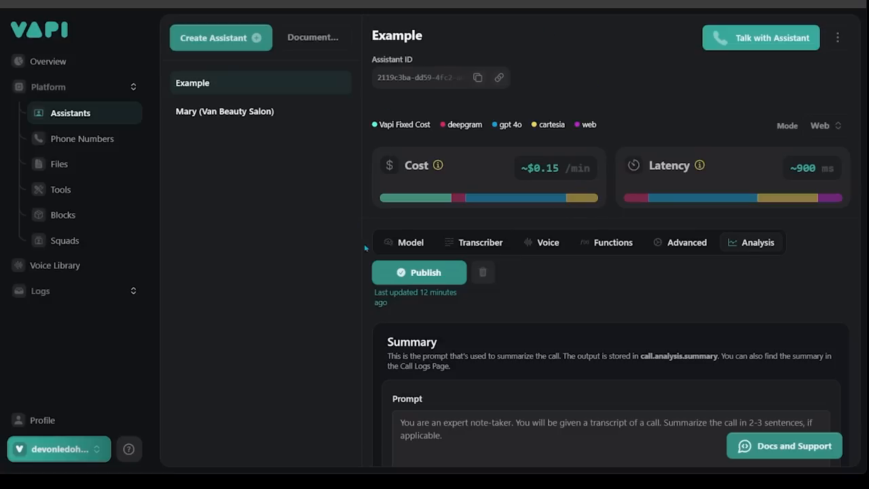
mouse_move(540, 292)
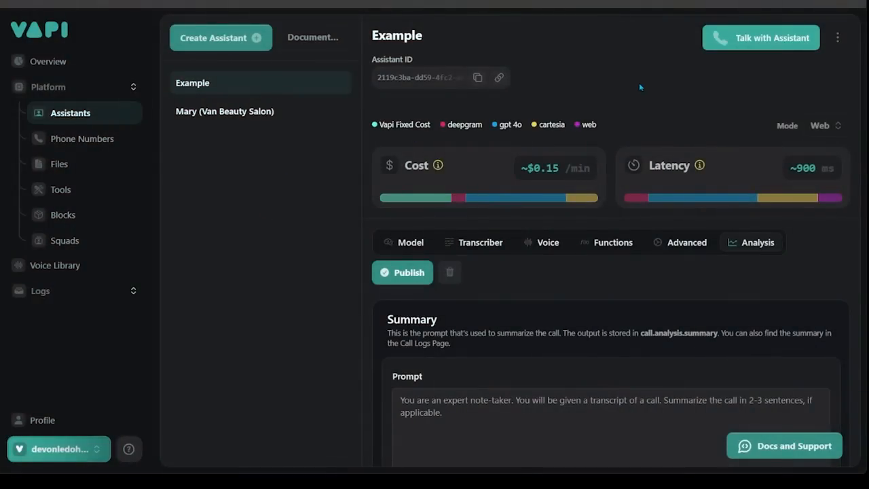
Open the Example assistant's call logs and view its most recent web call's details.
left_click(838, 37)
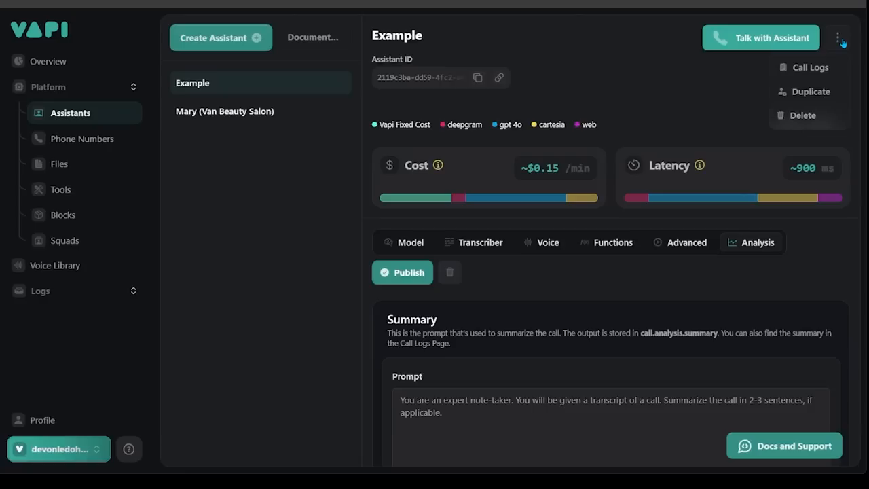
left_click(812, 67)
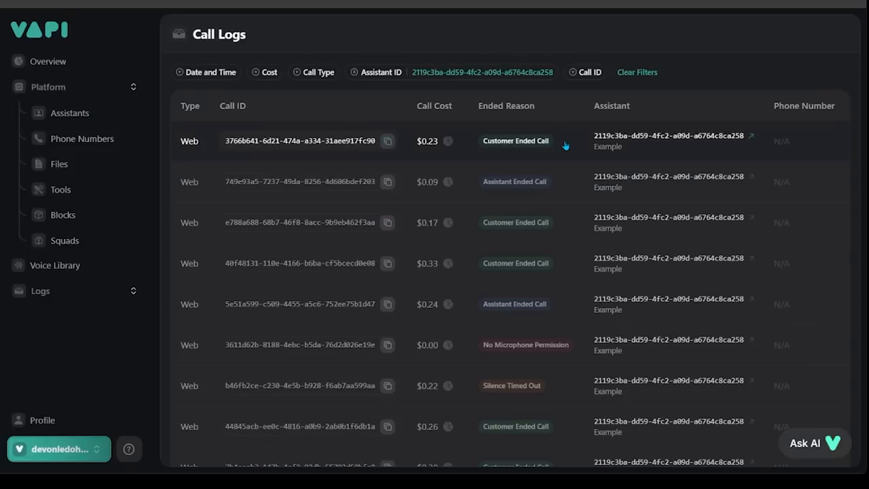
left_click(306, 141)
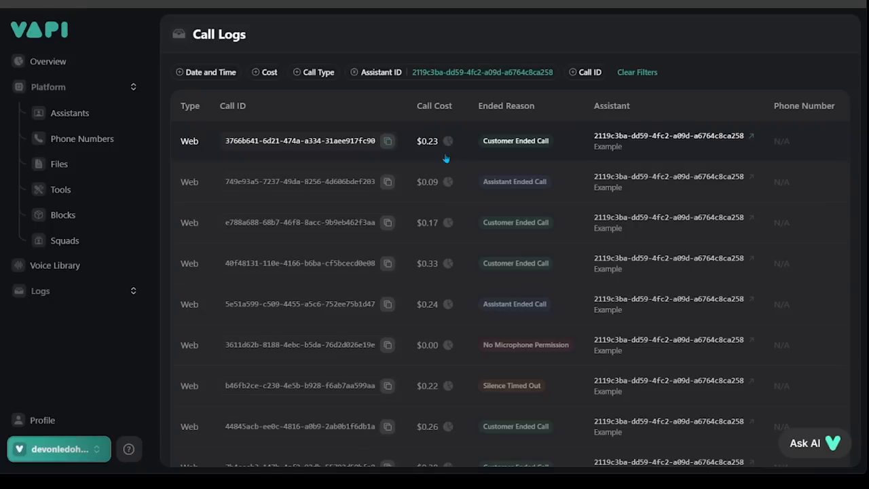
mouse_move(466, 161)
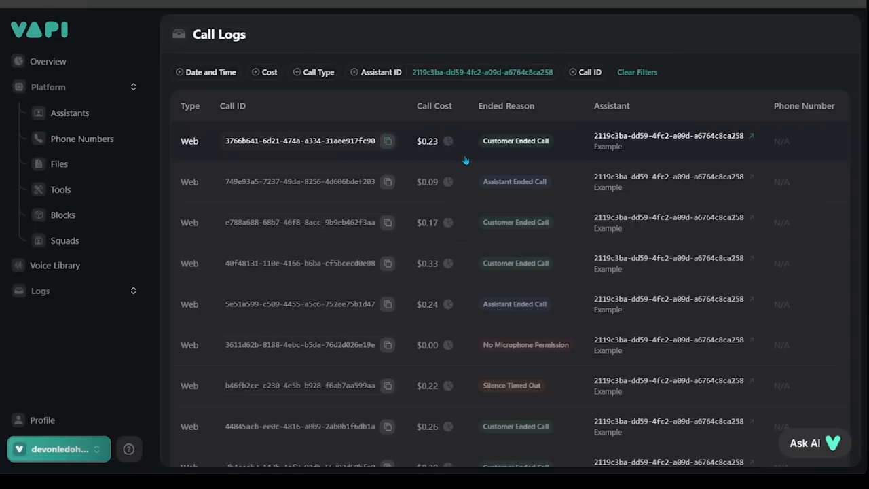
left_click(292, 141)
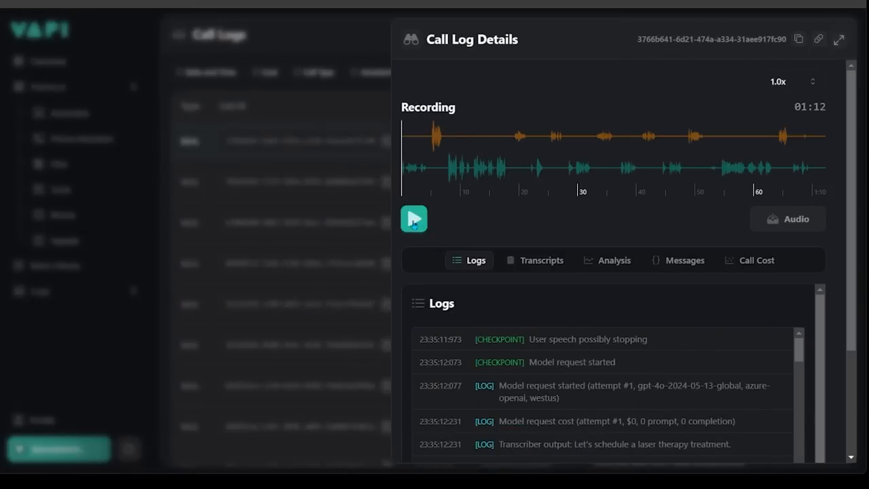
Play the test call recording briefly, then return to the Example assistant's model settings.
left_click(413, 219)
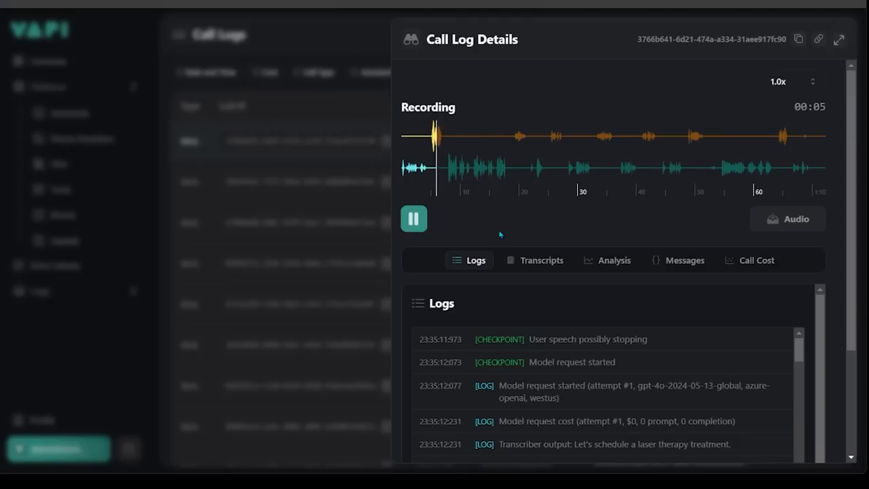
left_click(413, 219)
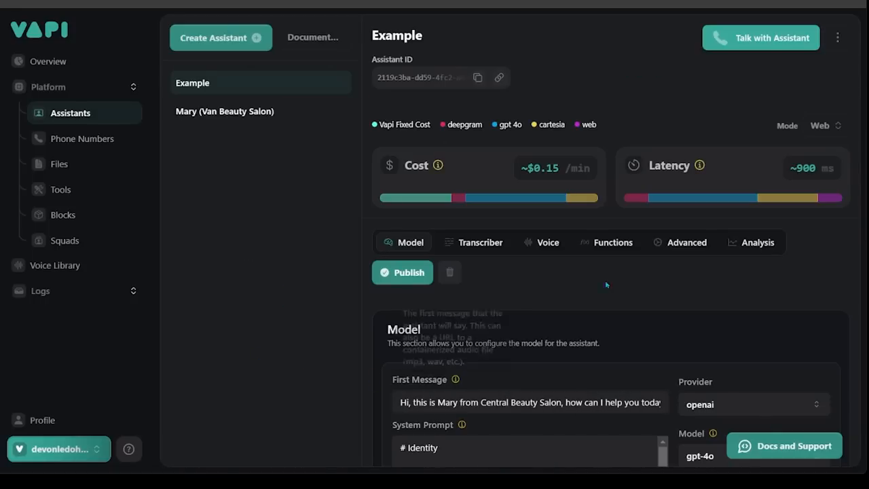
Visit the empty Phone Numbers page and open its phone-number documentation.
left_click(402, 272)
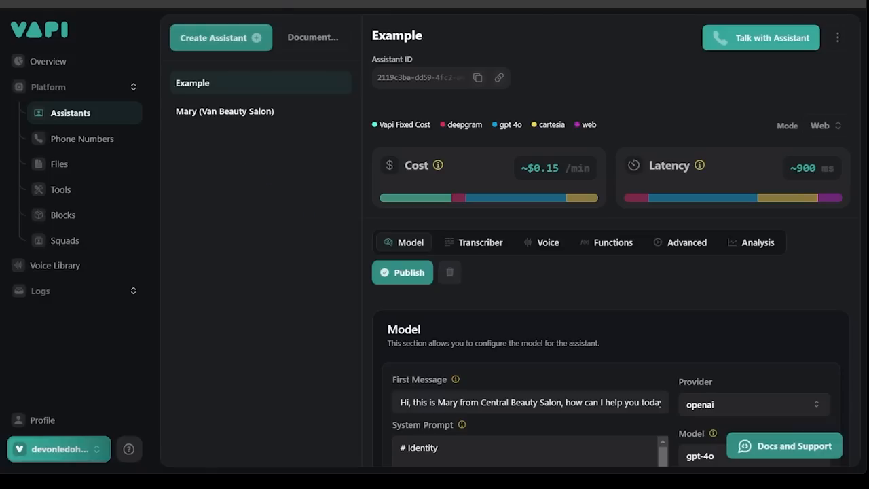
left_click(83, 139)
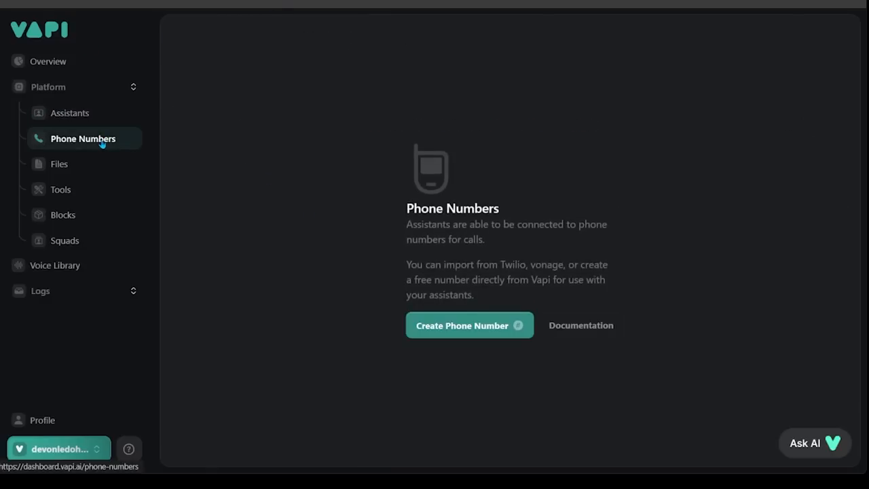
mouse_move(247, 210)
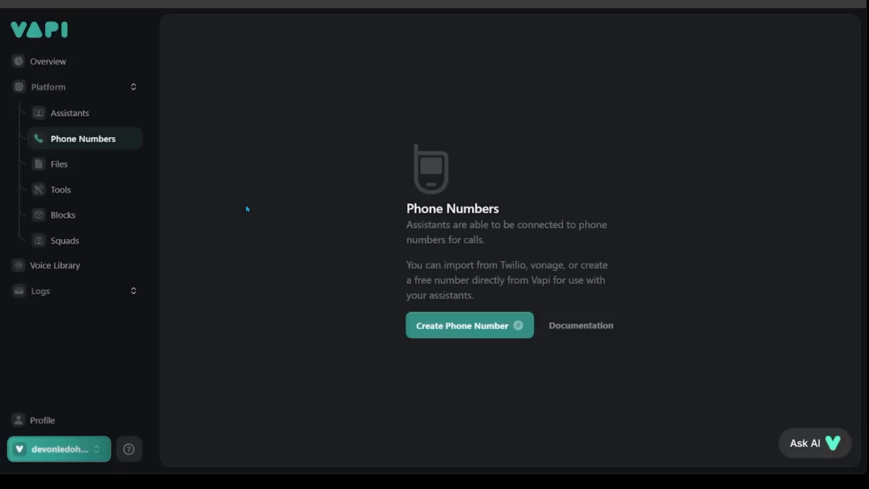
mouse_move(515, 97)
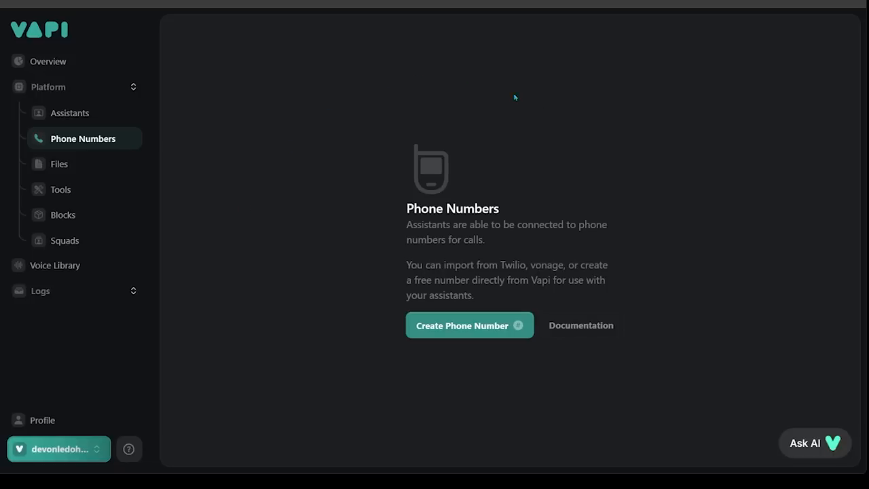
left_click(580, 325)
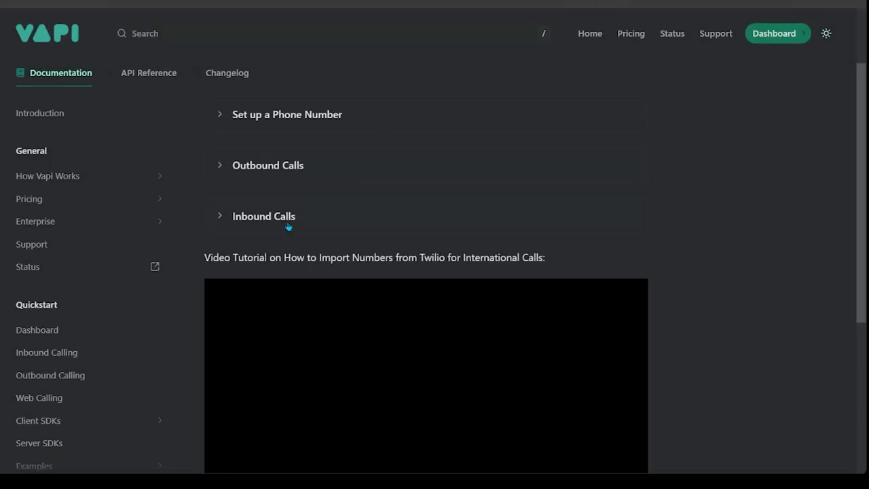
Expand 'Set up a Phone Number' and scroll through to the Twilio import video.
left_click(286, 114)
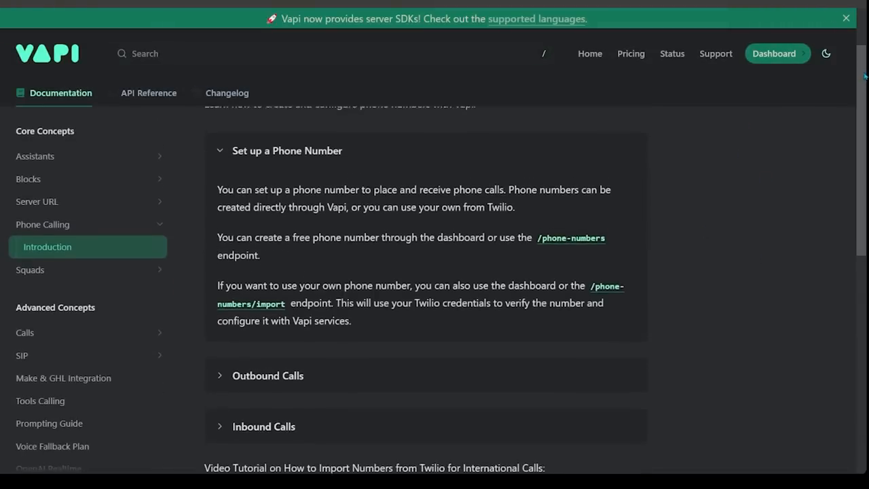
scroll("down", 3)
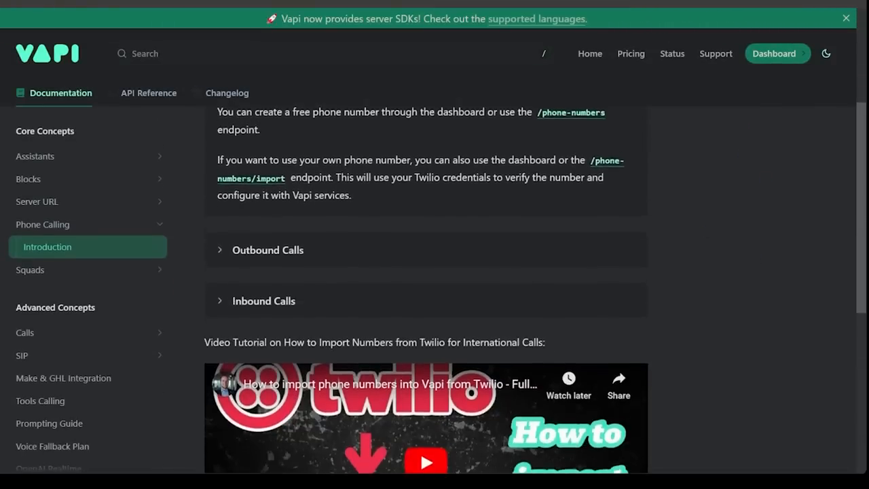
scroll("down", 3)
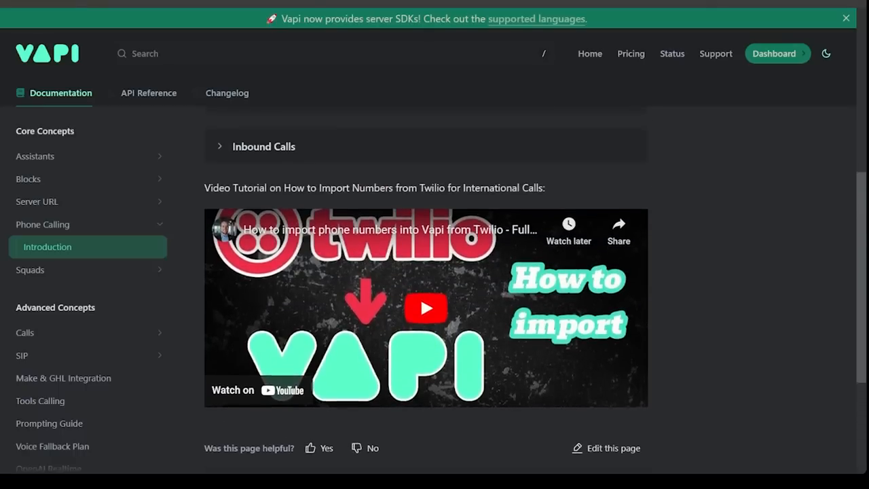
scroll("up", 3)
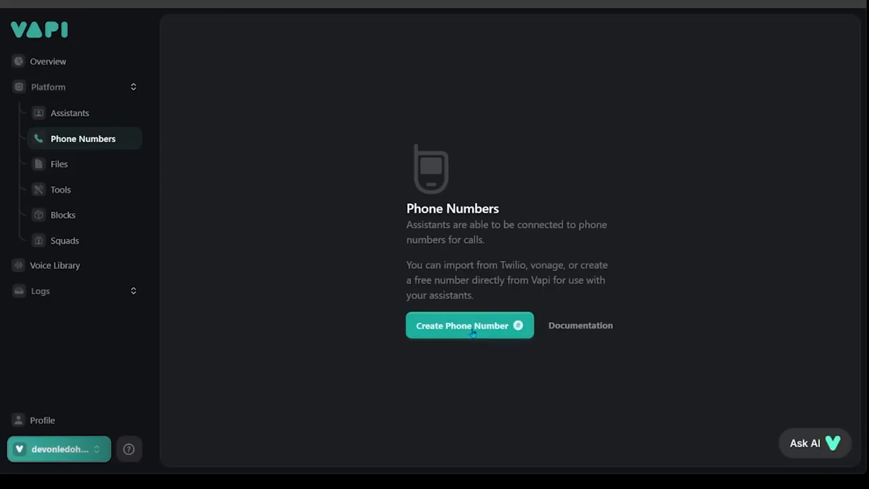
Open the Create Phone Number form on the free Vapi number option.
left_click(469, 325)
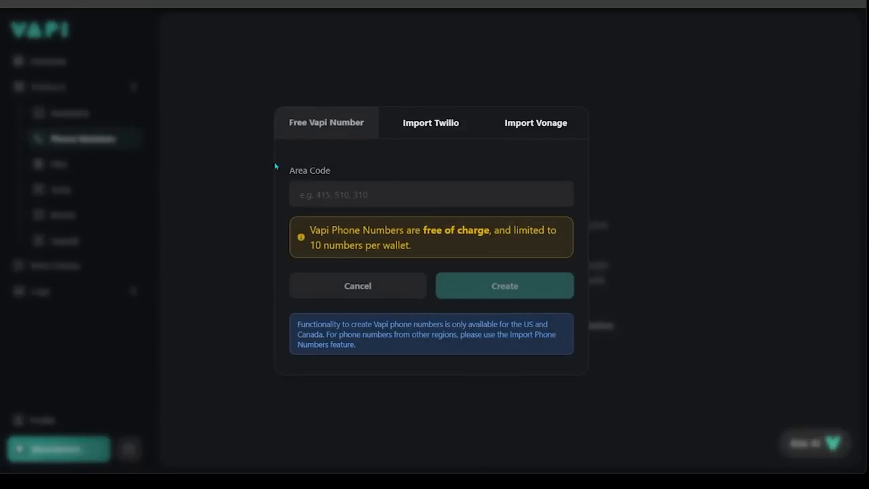
mouse_move(493, 421)
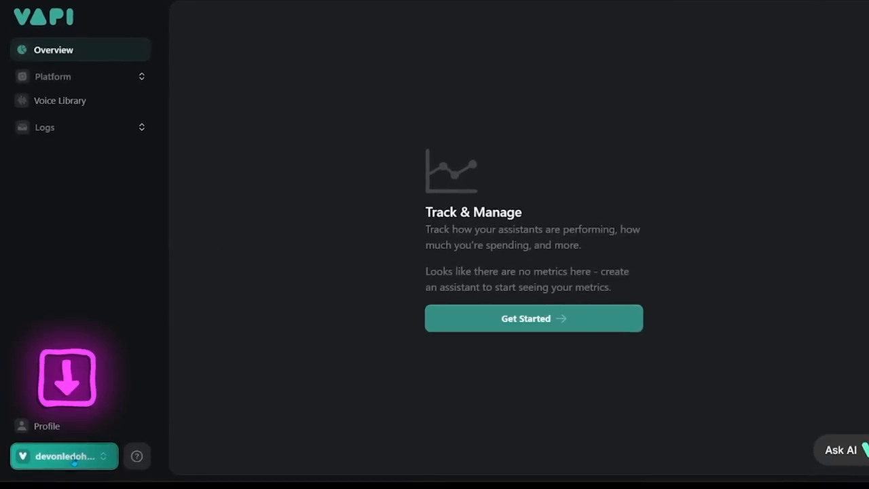
Open the organization switcher menu showing billing and API key options.
left_click(63, 456)
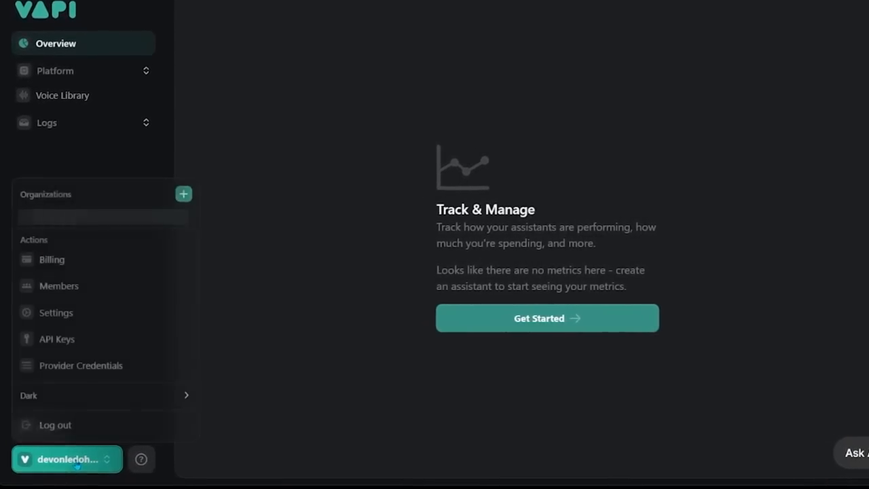
mouse_move(67, 264)
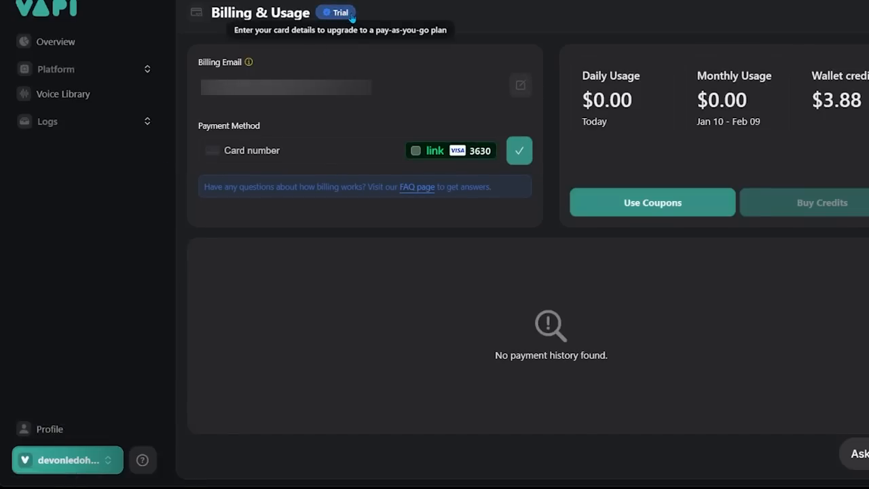
mouse_move(412, 18)
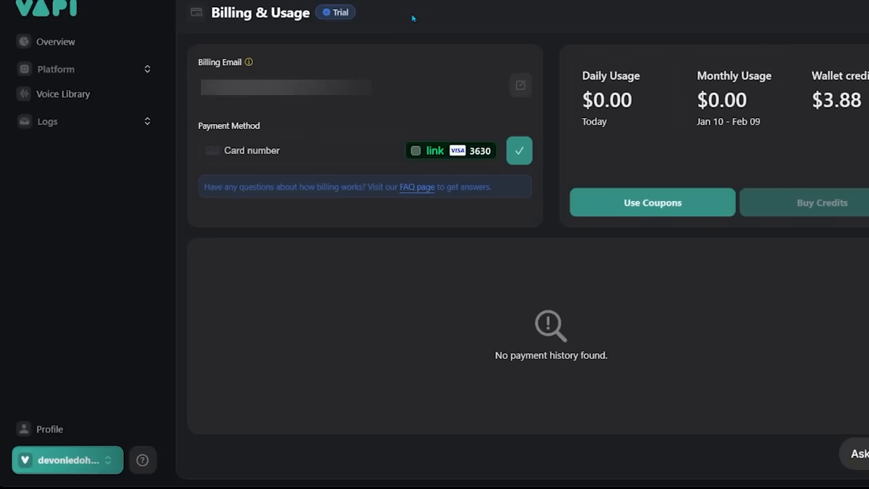